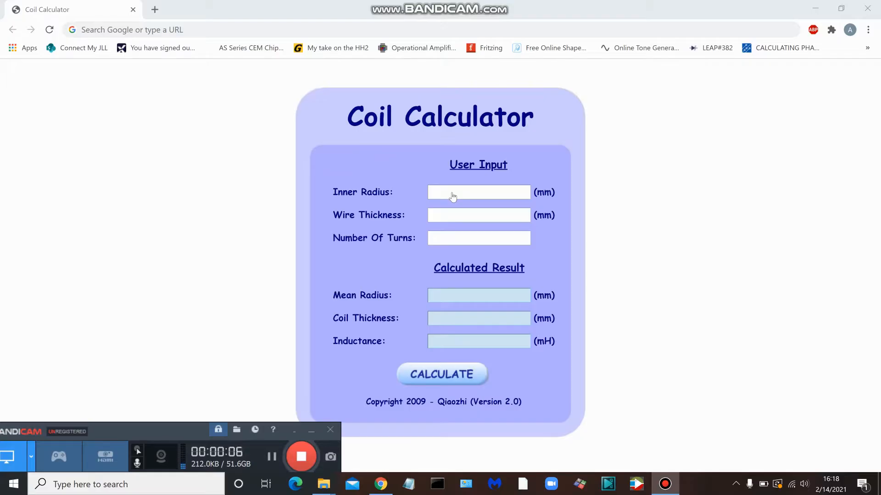
# Enter inner radius 122.23 mm, wire thickness .541 mm and 14 turns.
pyautogui.click(478, 193)
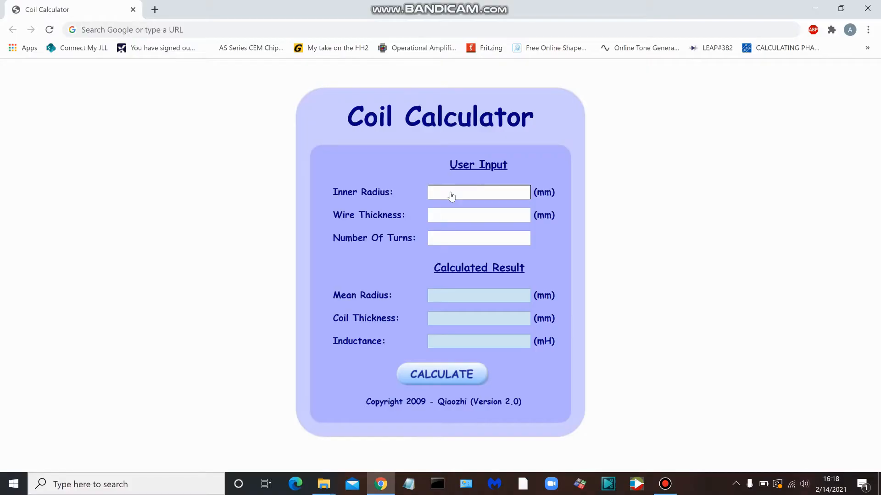
pyautogui.click(478, 192)
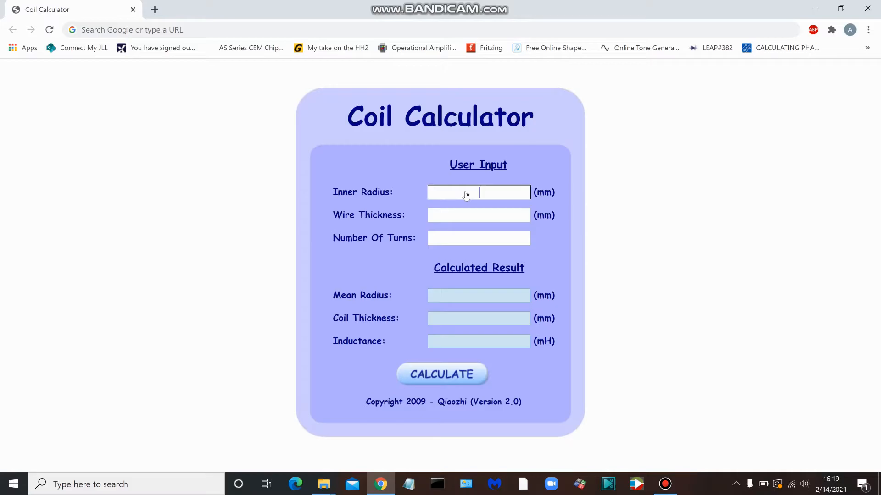
pyautogui.write('122')
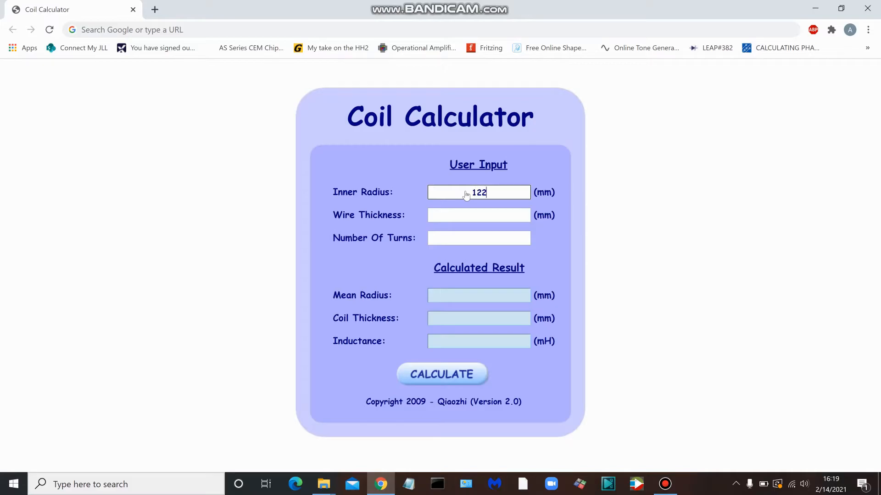
pyautogui.write('.23')
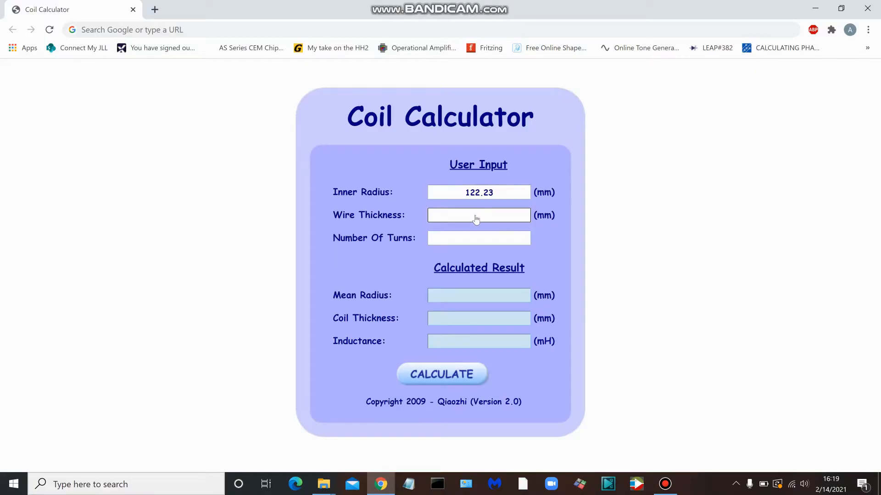
pyautogui.write('.54')
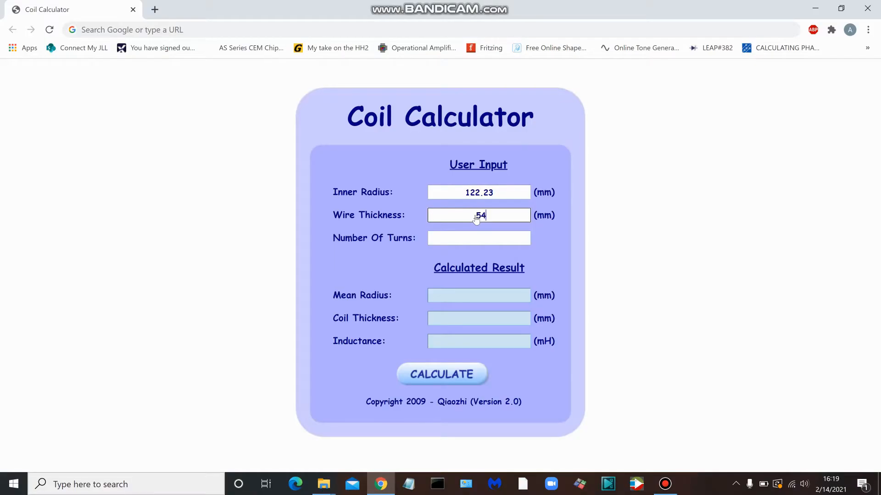
pyautogui.write('1')
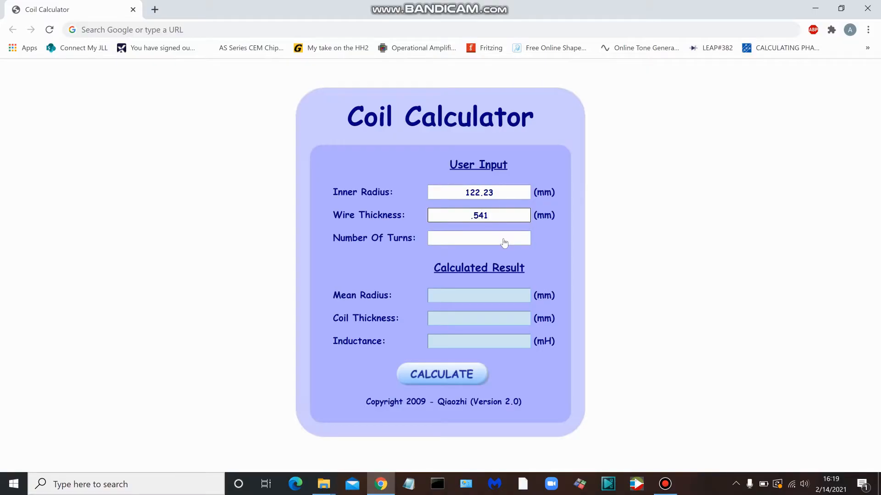
pyautogui.click(478, 237)
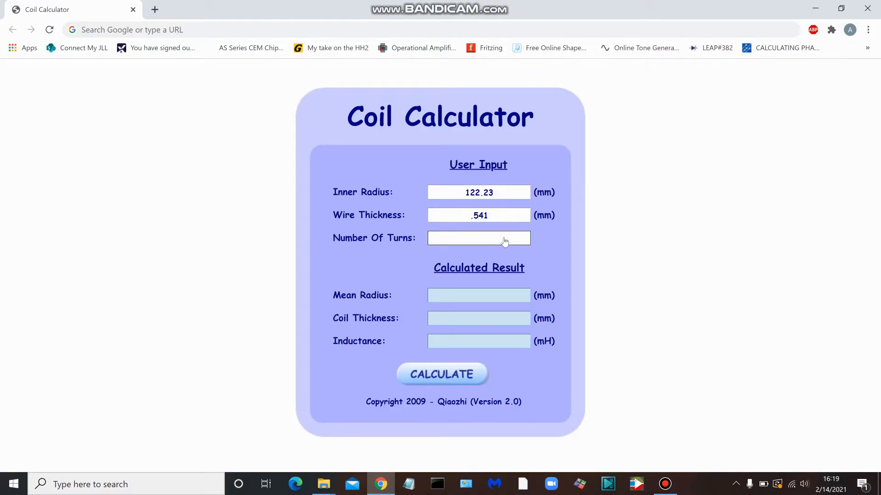
pyautogui.write('1')
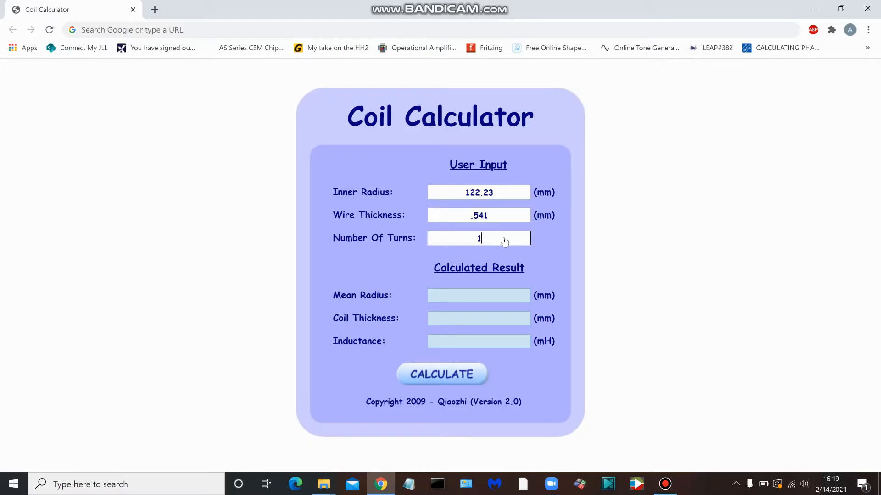
pyautogui.write('4')
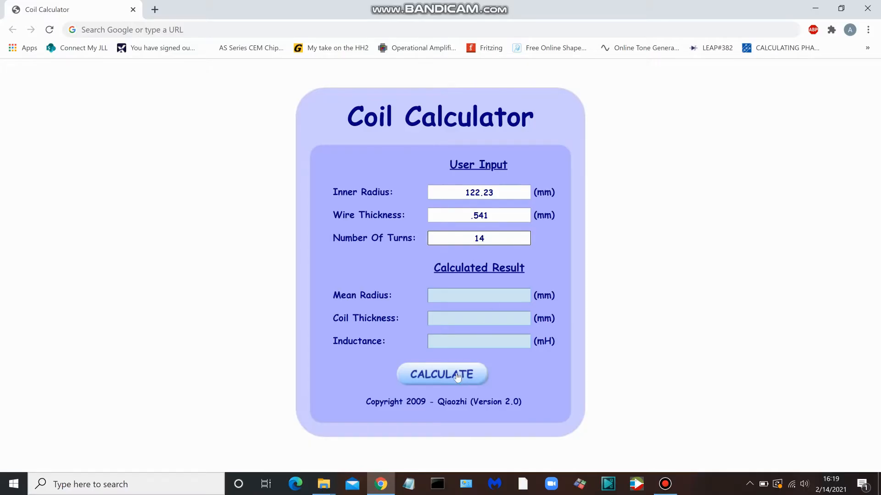
pyautogui.click(441, 375)
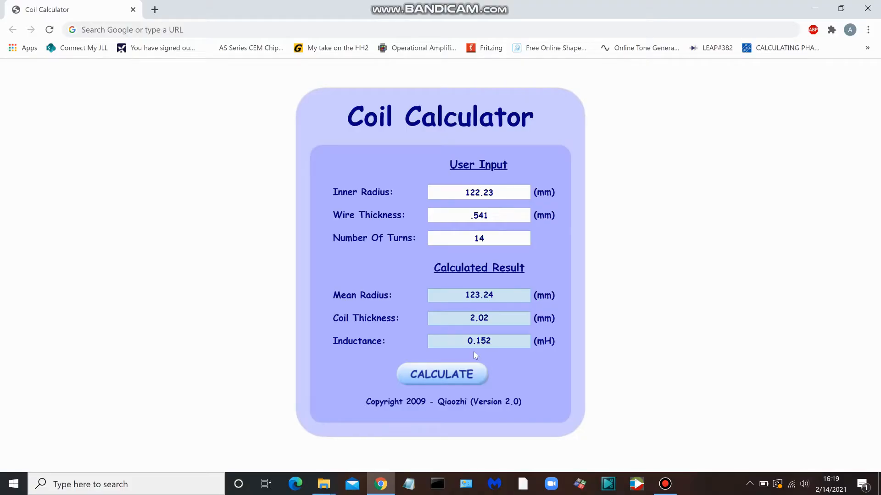
pyautogui.moveTo(583, 223)
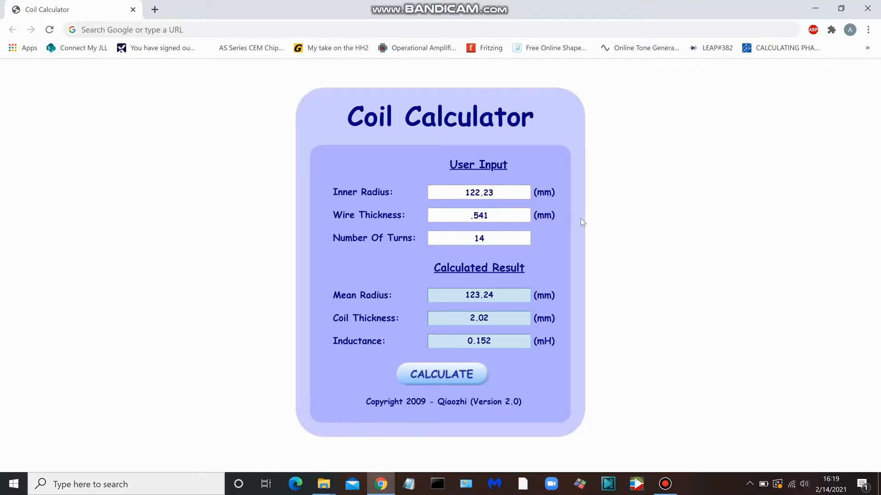
pyautogui.moveTo(339, 123)
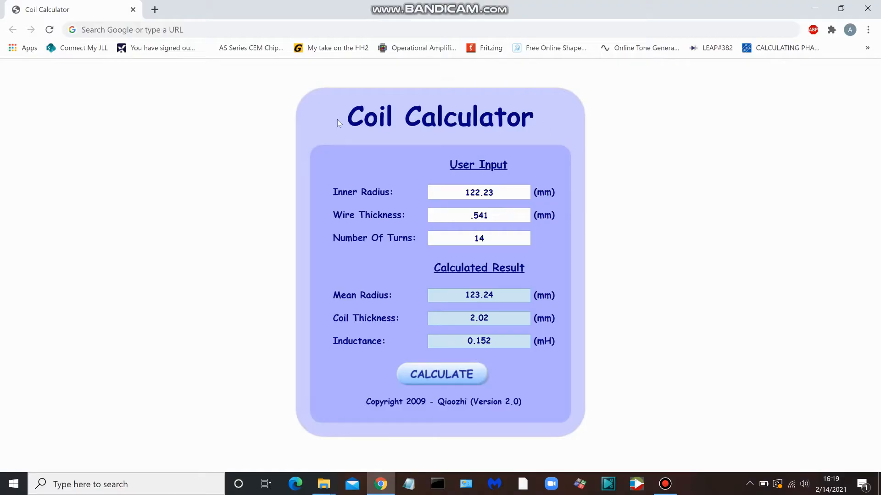
pyautogui.moveTo(583, 135)
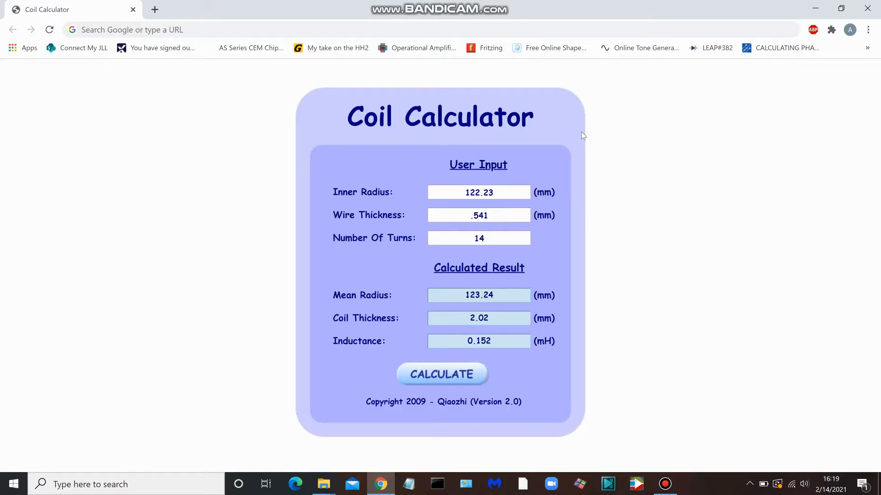
pyautogui.moveTo(581, 148)
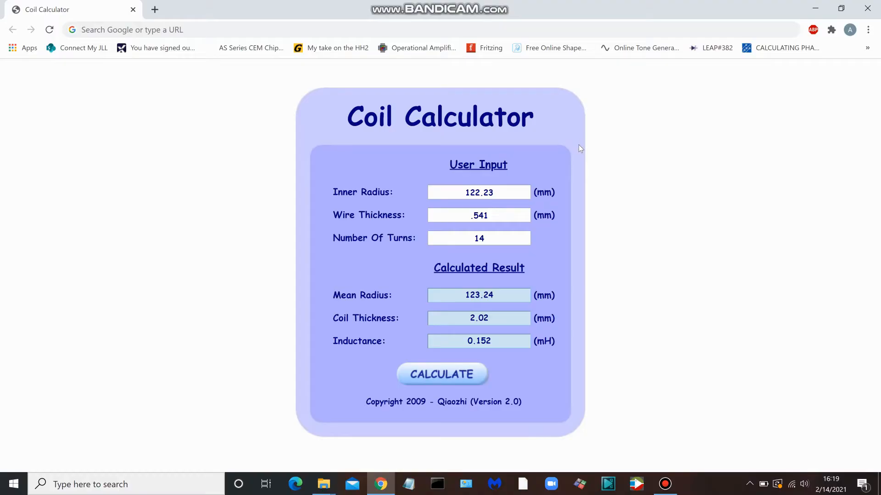
pyautogui.moveTo(578, 140)
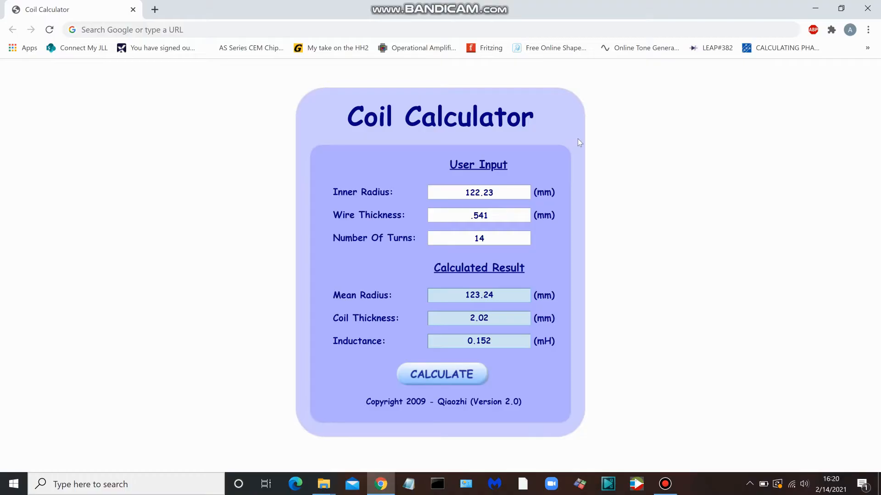
pyautogui.moveTo(573, 128)
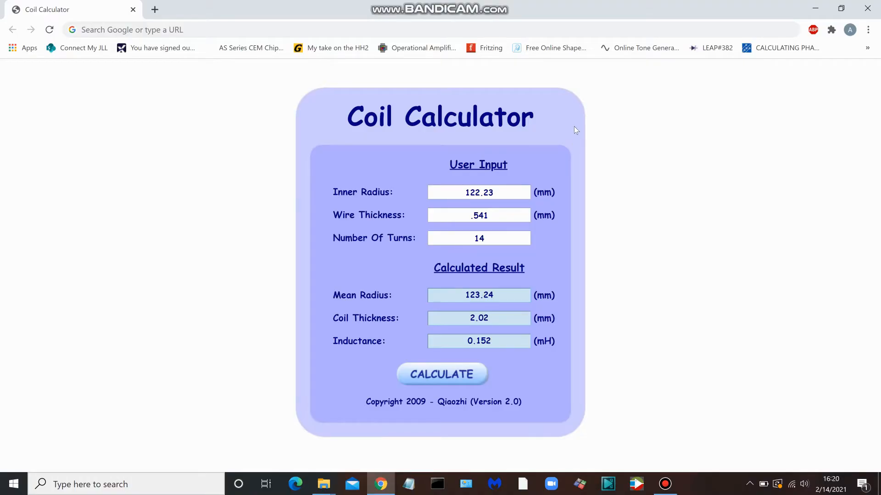
pyautogui.moveTo(645, 308)
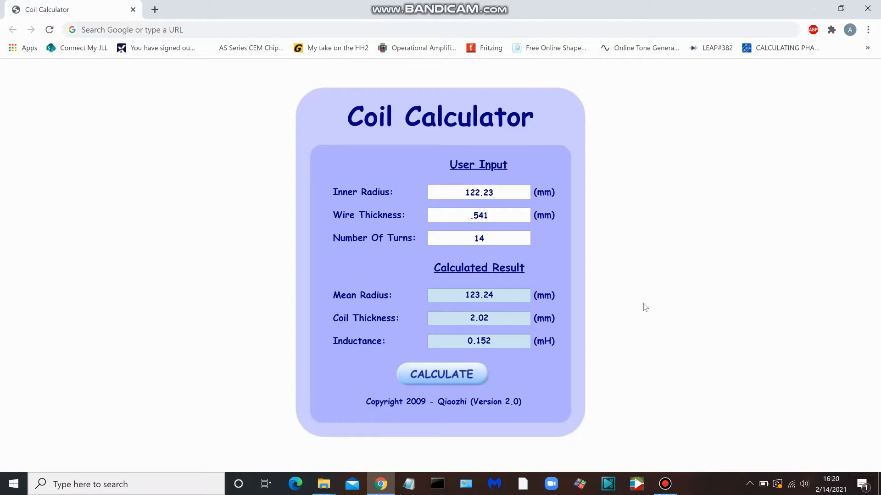
pyautogui.moveTo(442, 439)
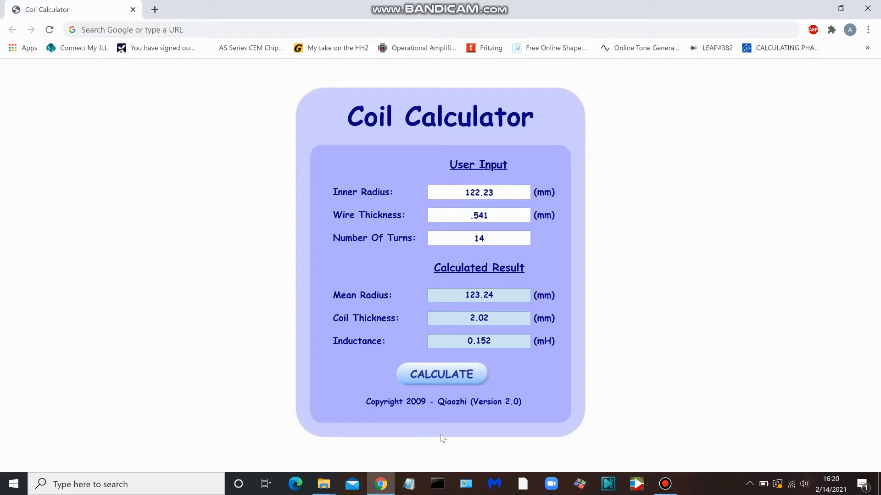